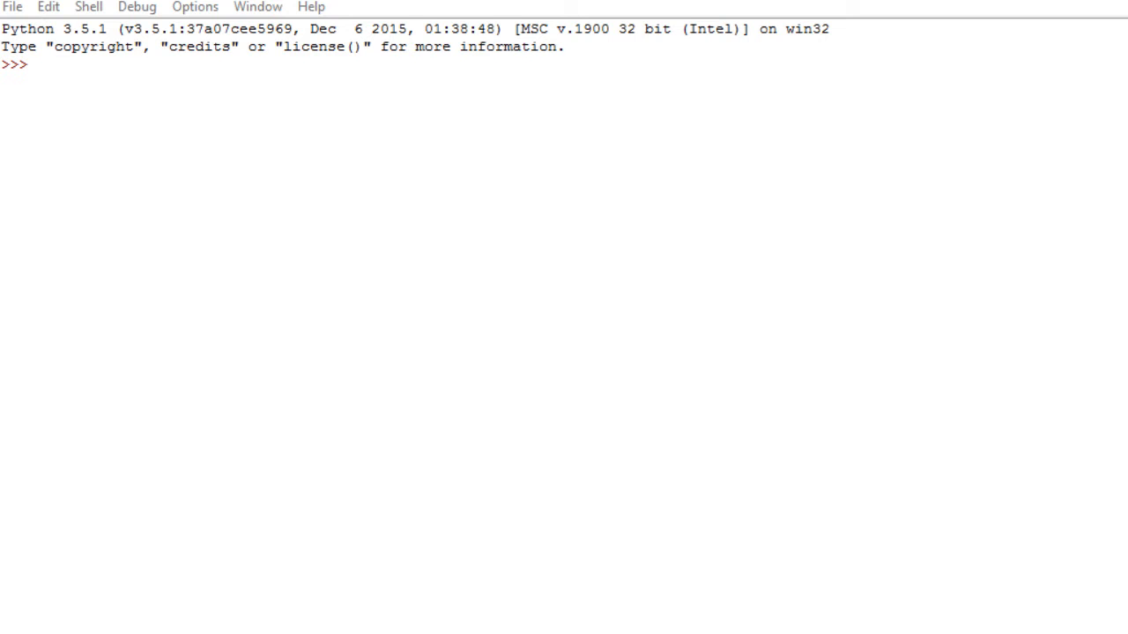
mouse_move(544, 217)
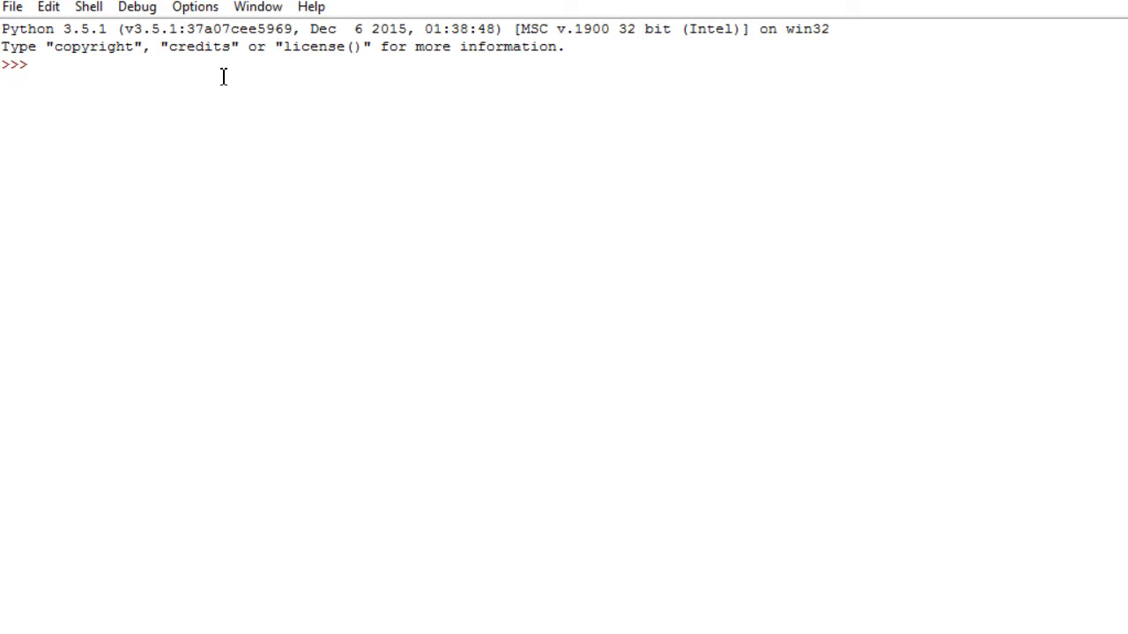
Assign a = 17, b = 29 and c = 'Hello' in the shell.
text(a = 17)
text(b =)
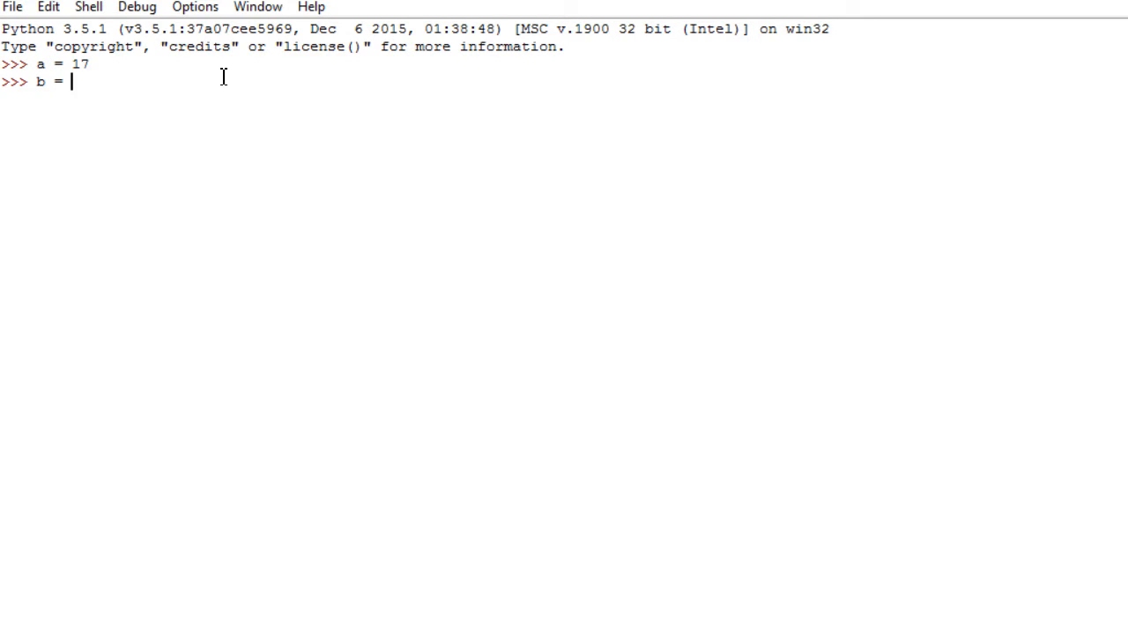
text(29)
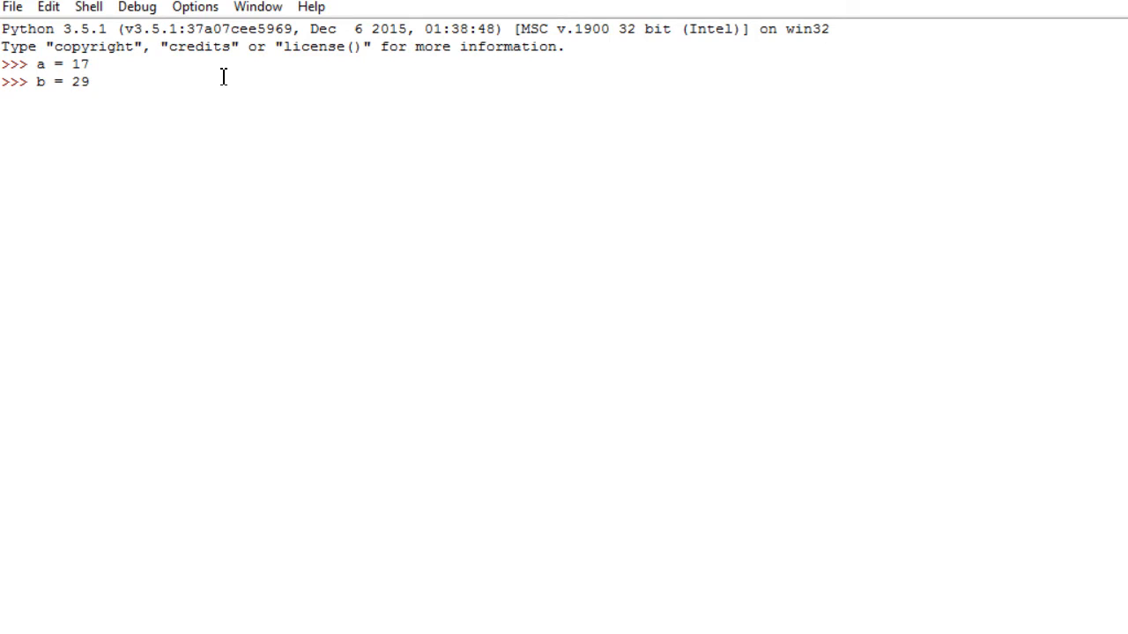
text(c)
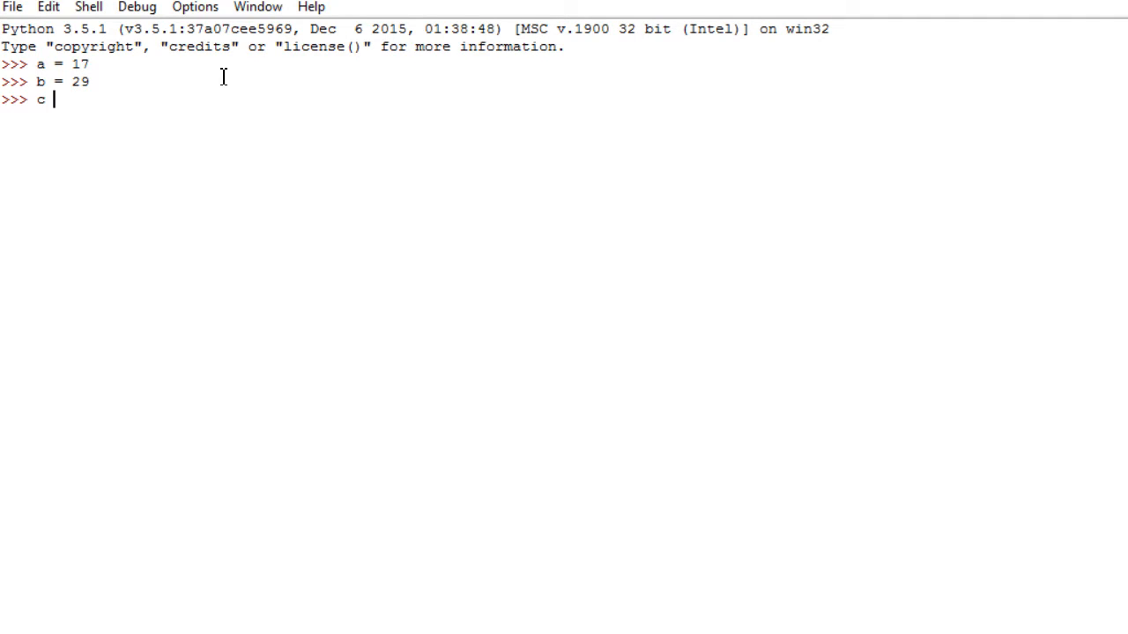
text(= ')
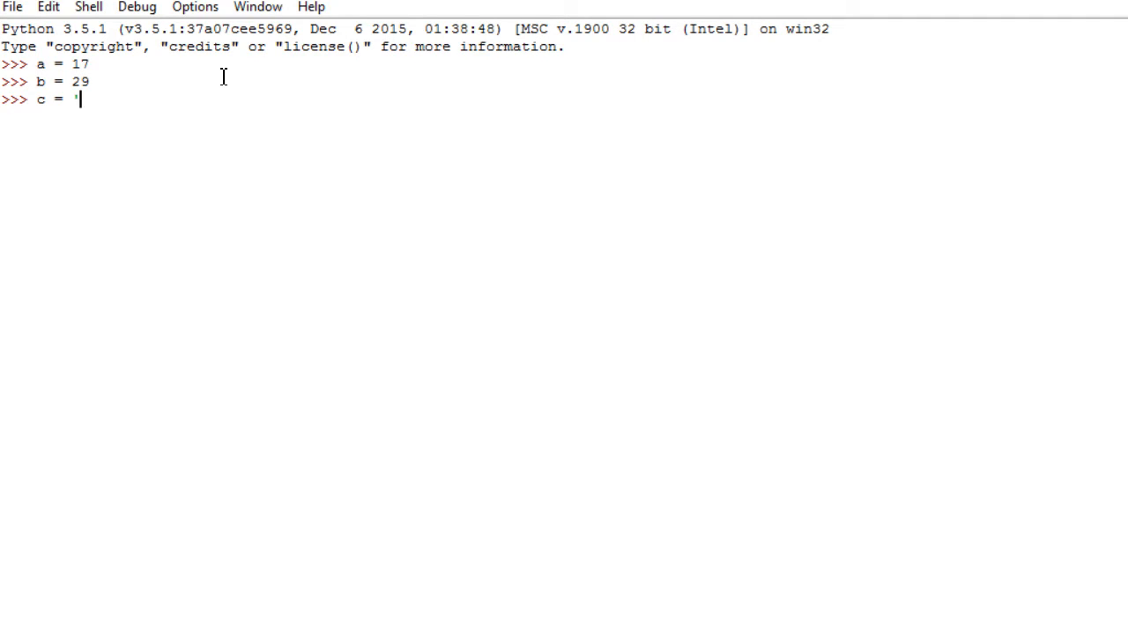
text(Hello')
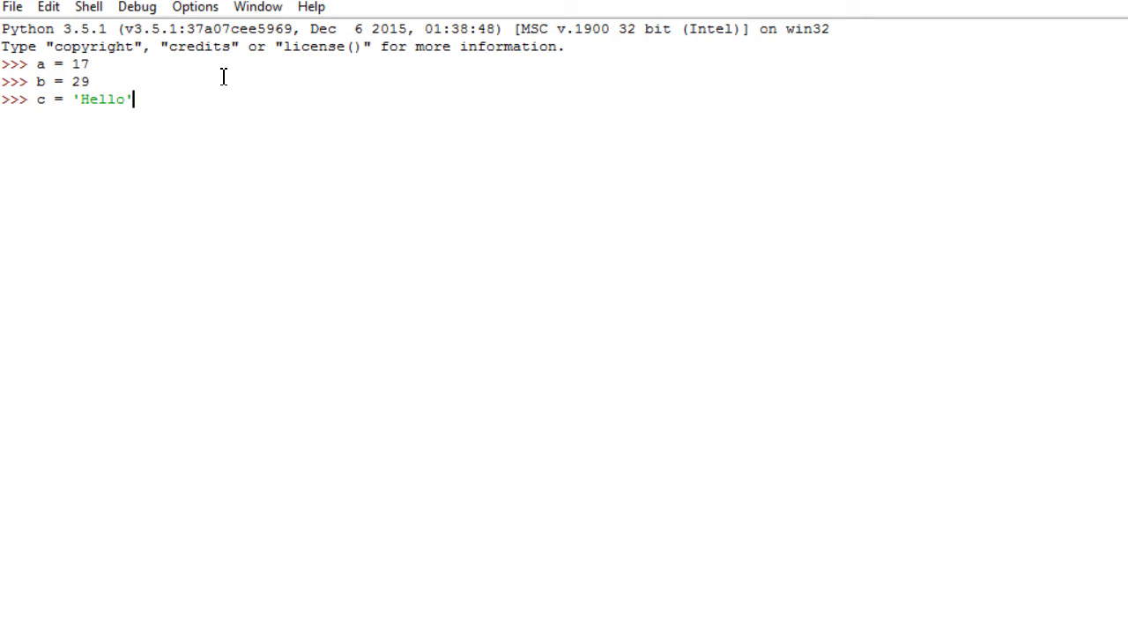
key(Return)
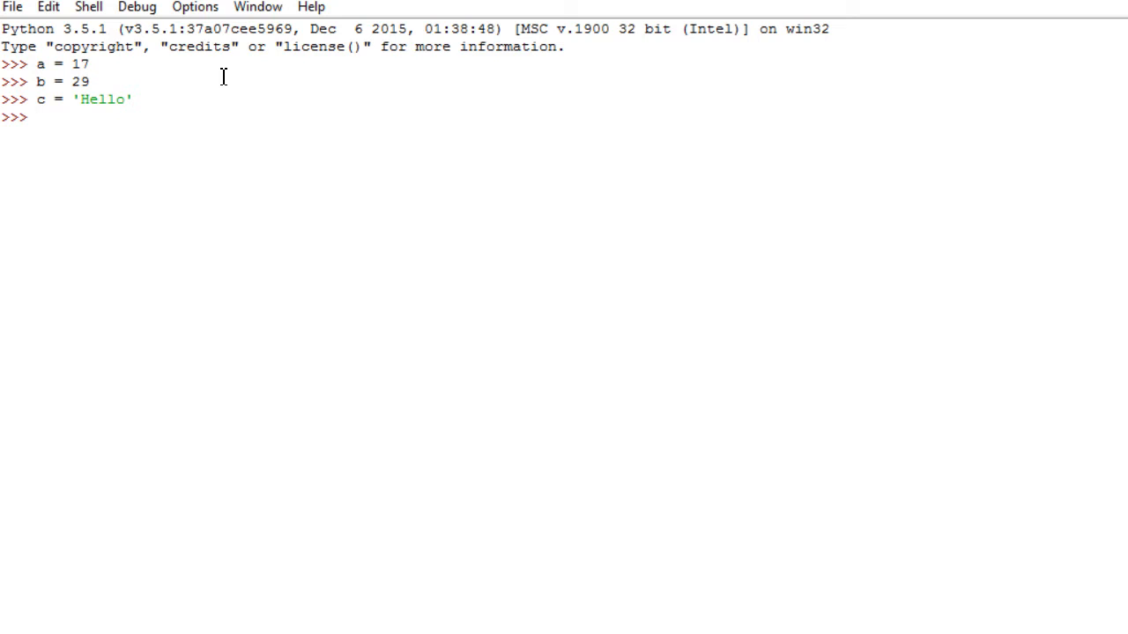
Define d as the string 'everybody'.
text(d)
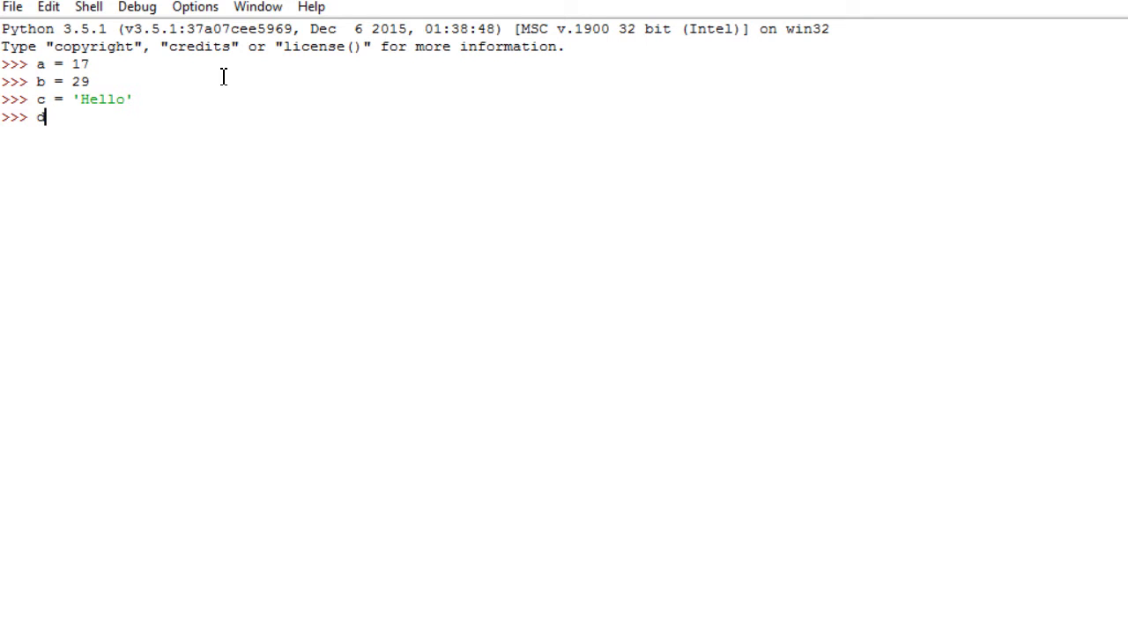
text(=)
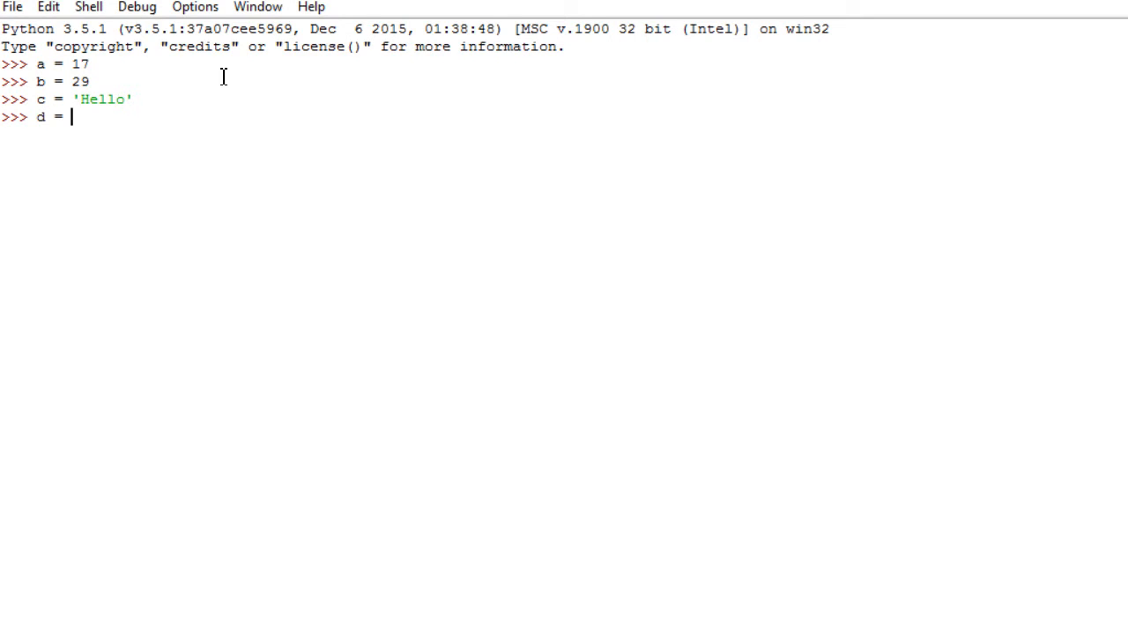
text(')
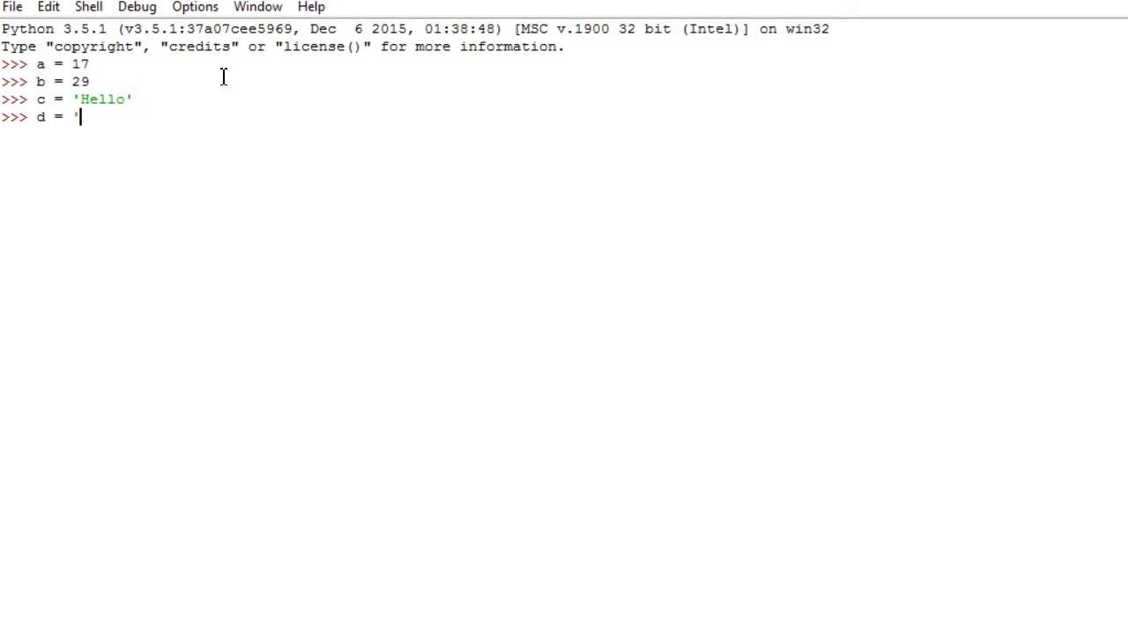
text(everybod)
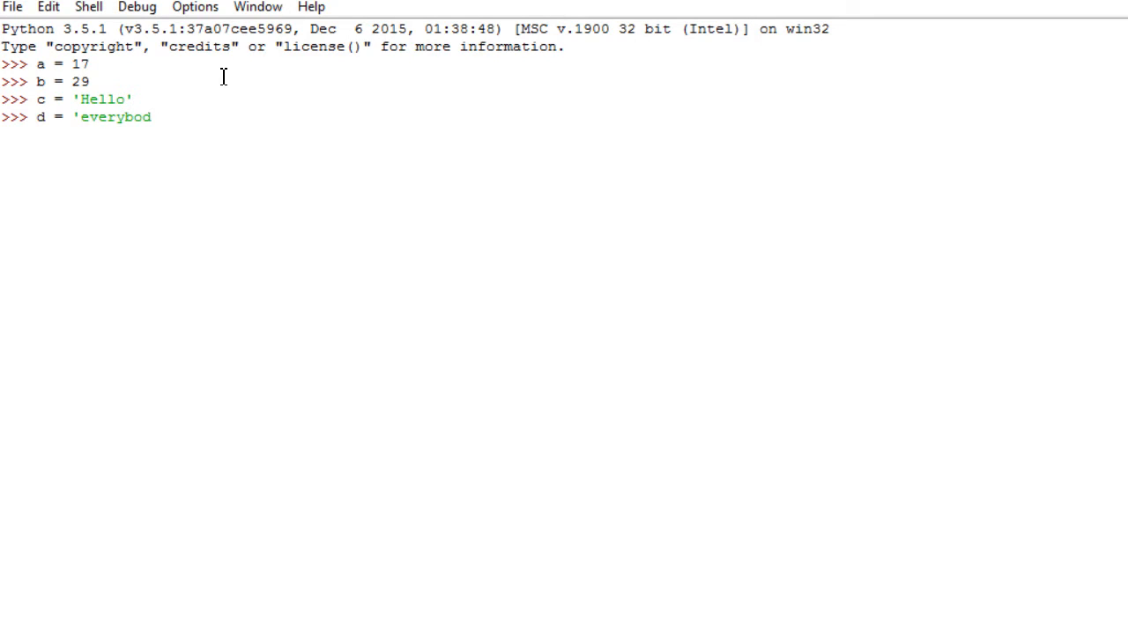
text(y')
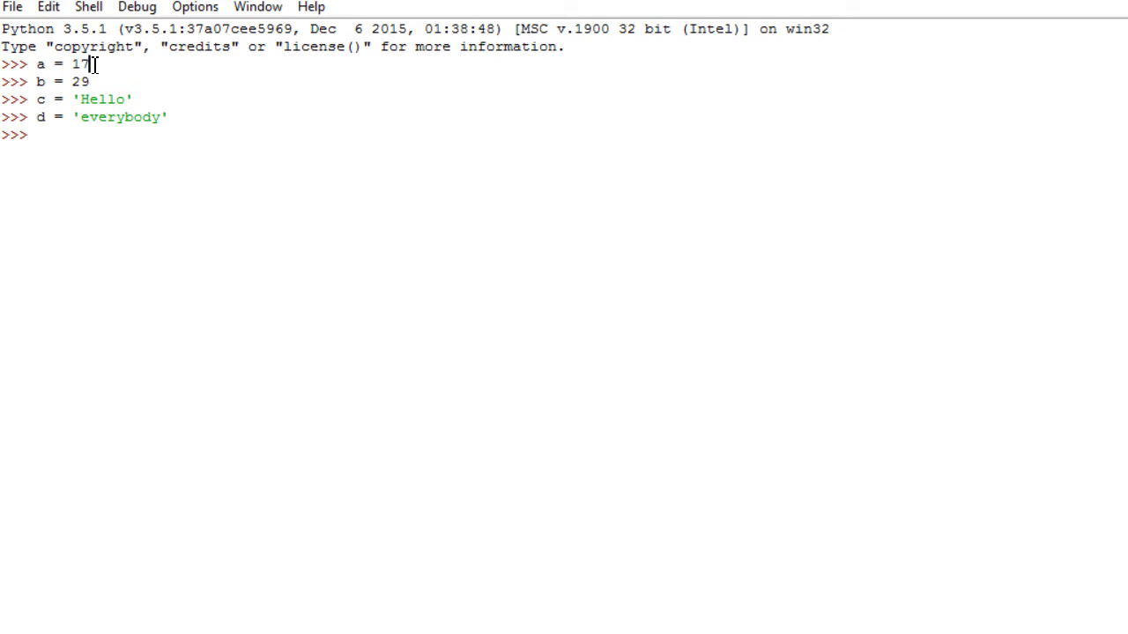
double_click(85, 64)
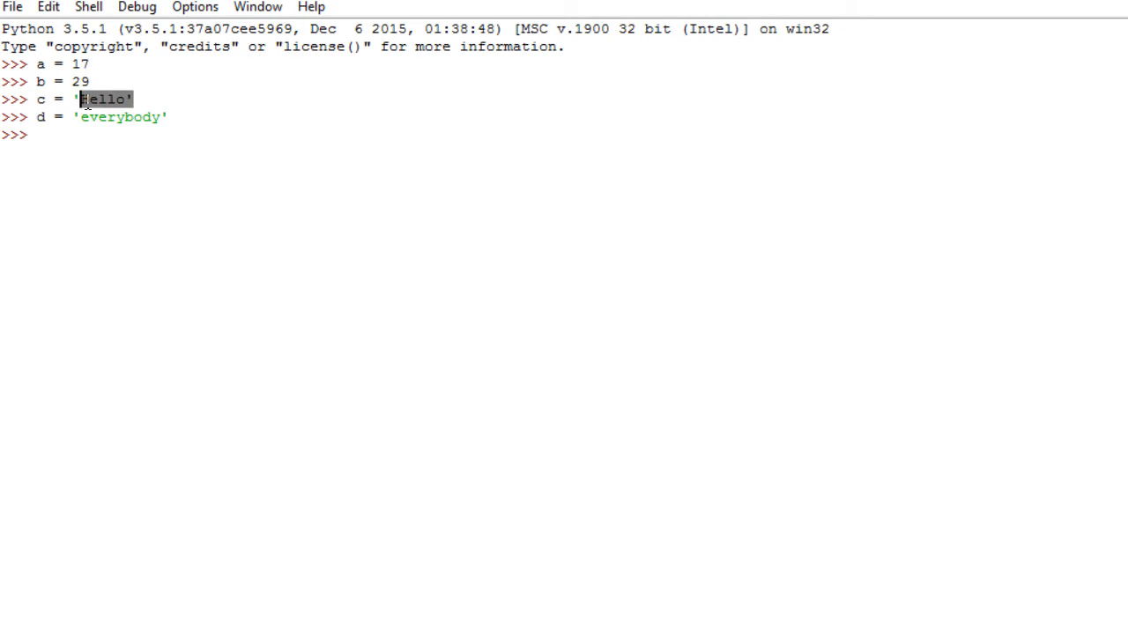
mouse_move(138, 174)
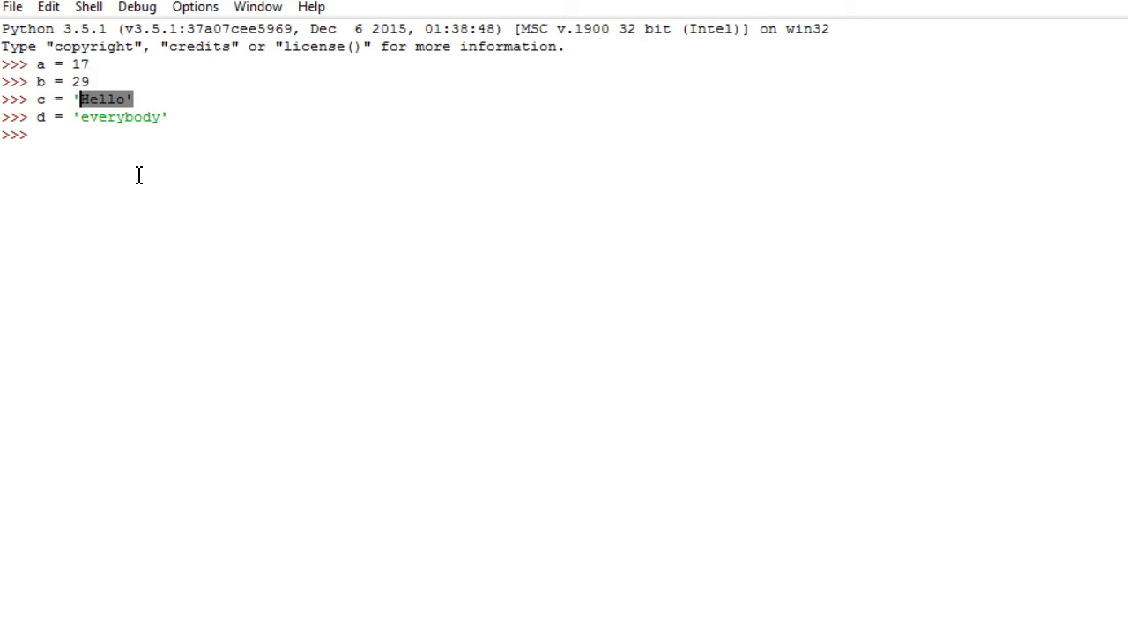
double_click(119, 118)
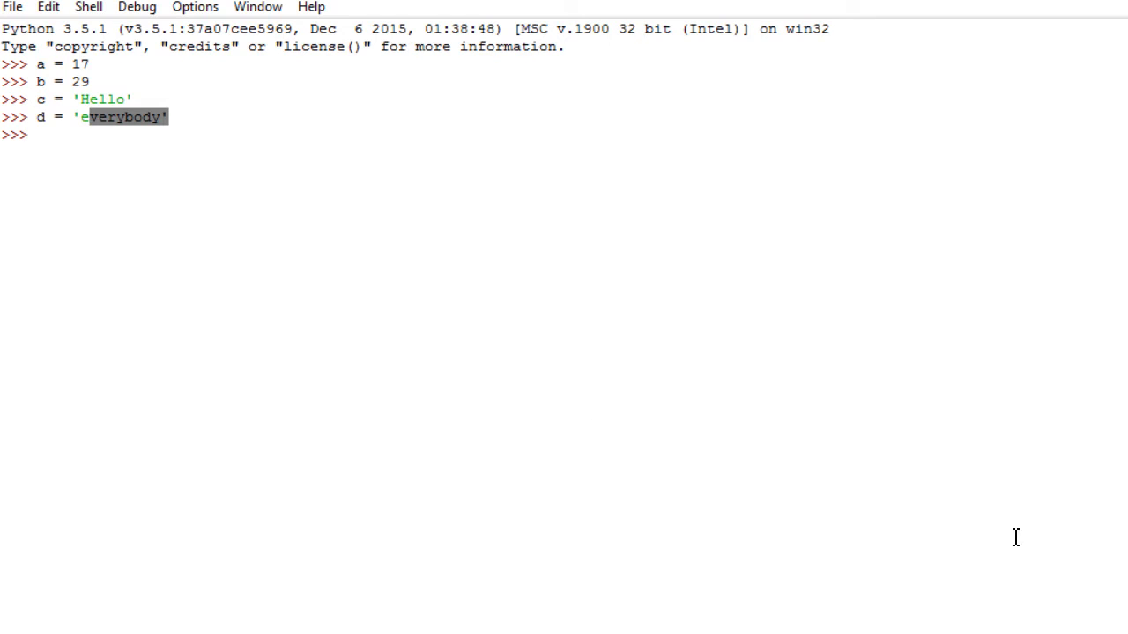
mouse_move(323, 314)
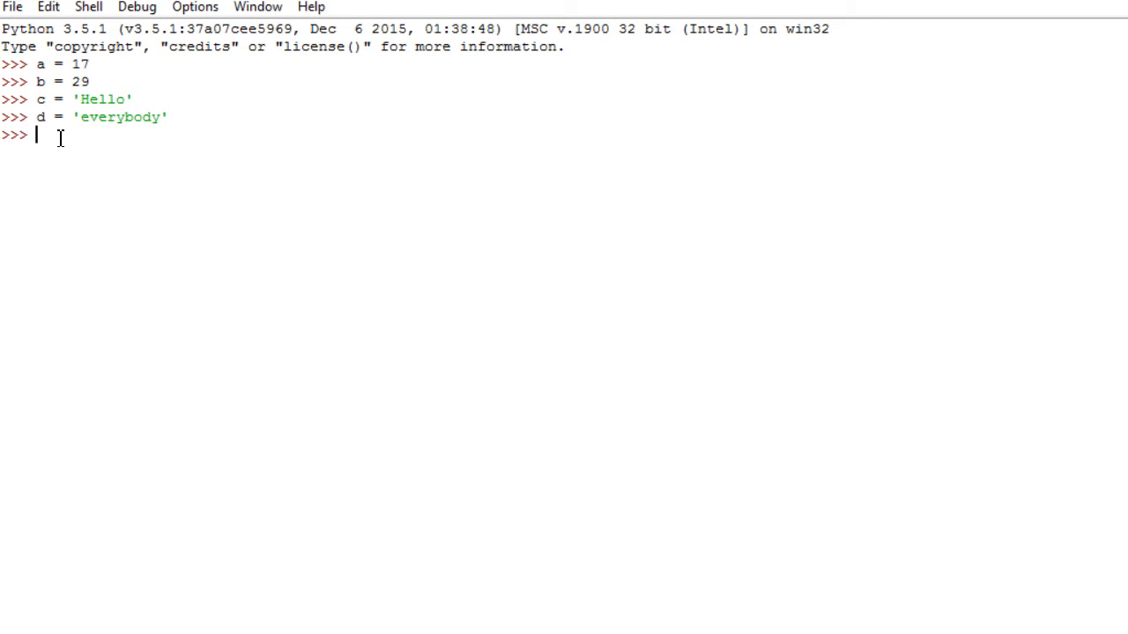
Evaluate a+b (46), c+d ('Helloeverybody') and c+" "+d ('Hello everybody').
text(a+b)
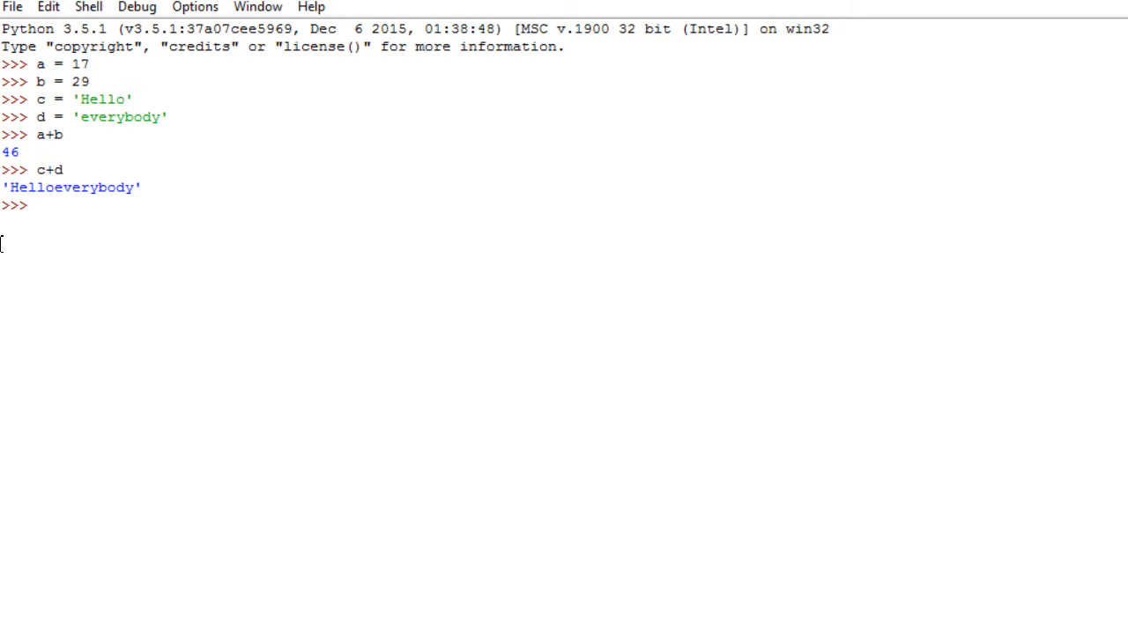
text(c+)
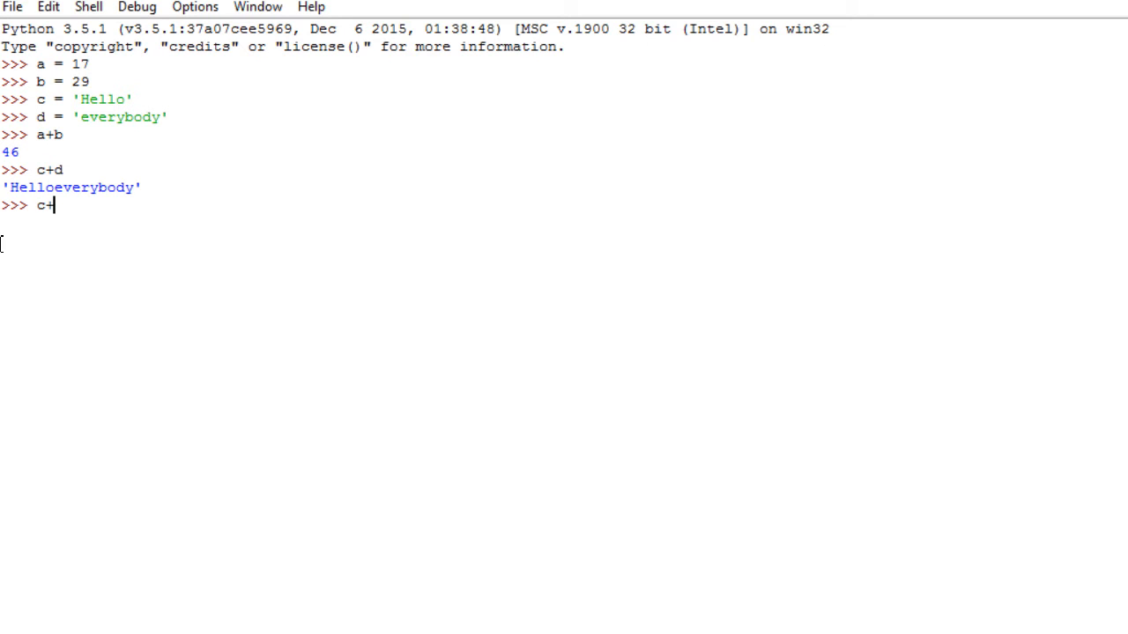
text(")
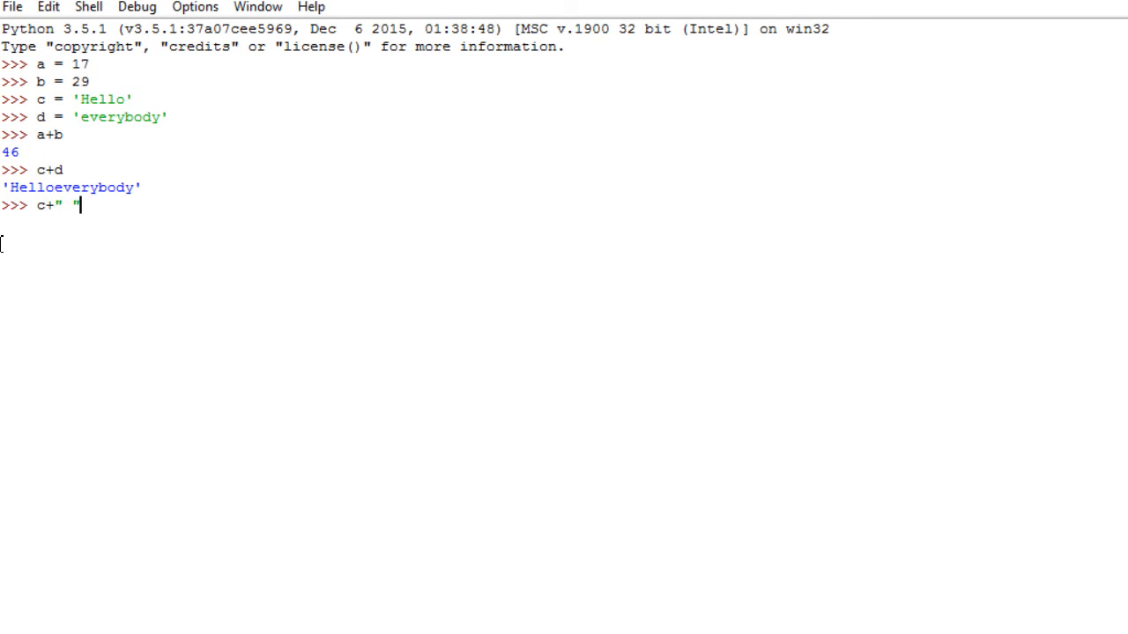
text(+d)
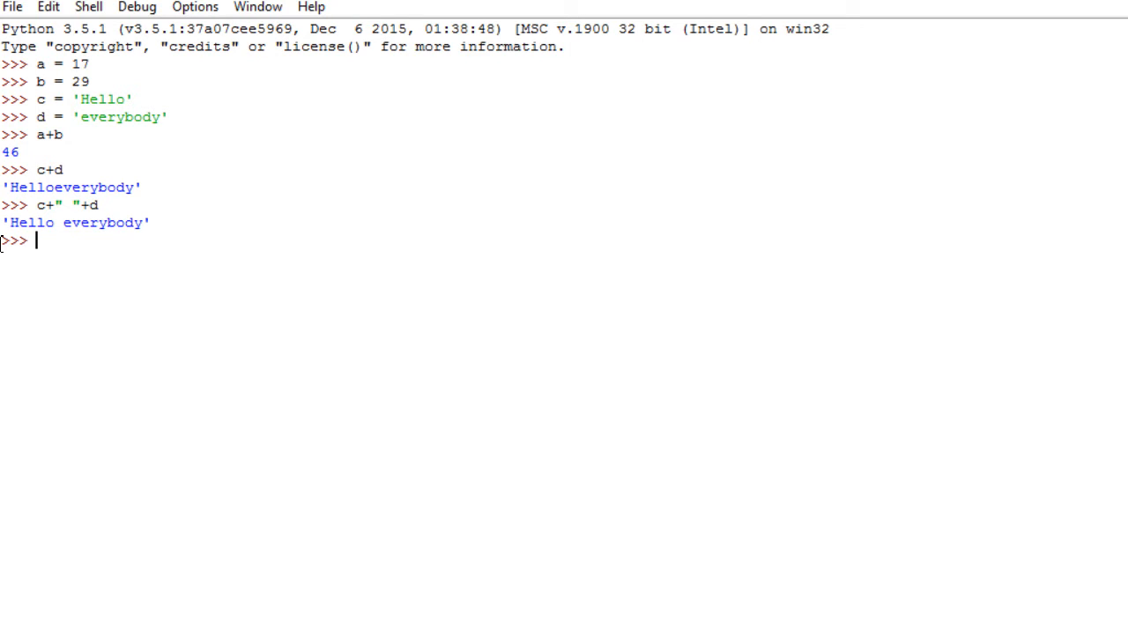
Evaluate a+c to raise the int and str TypeError.
text(a)
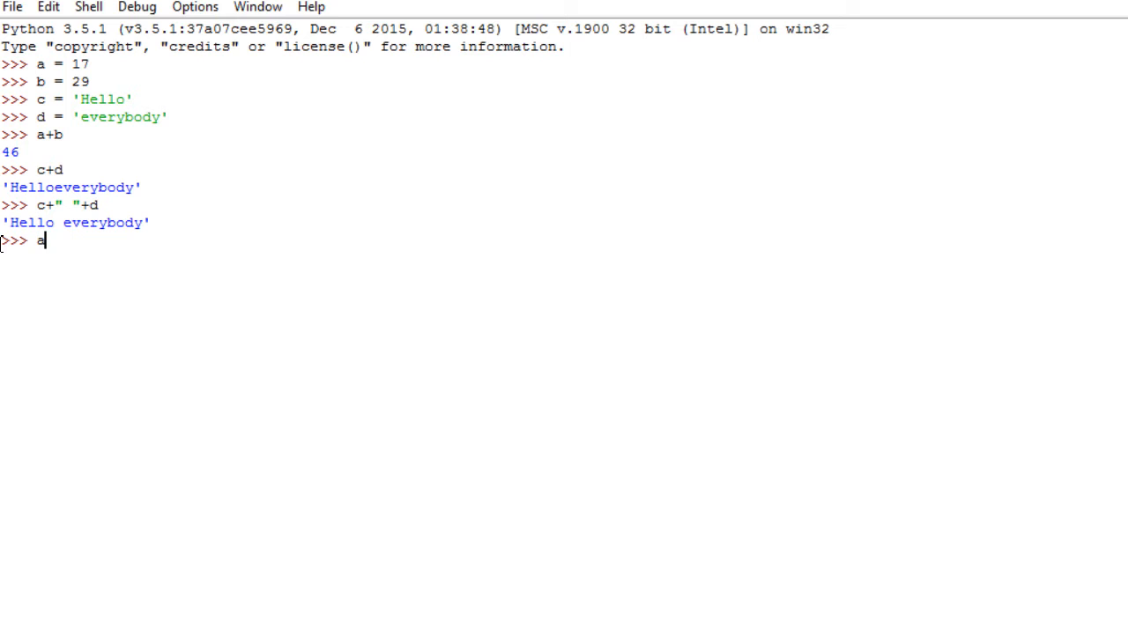
text(+c)
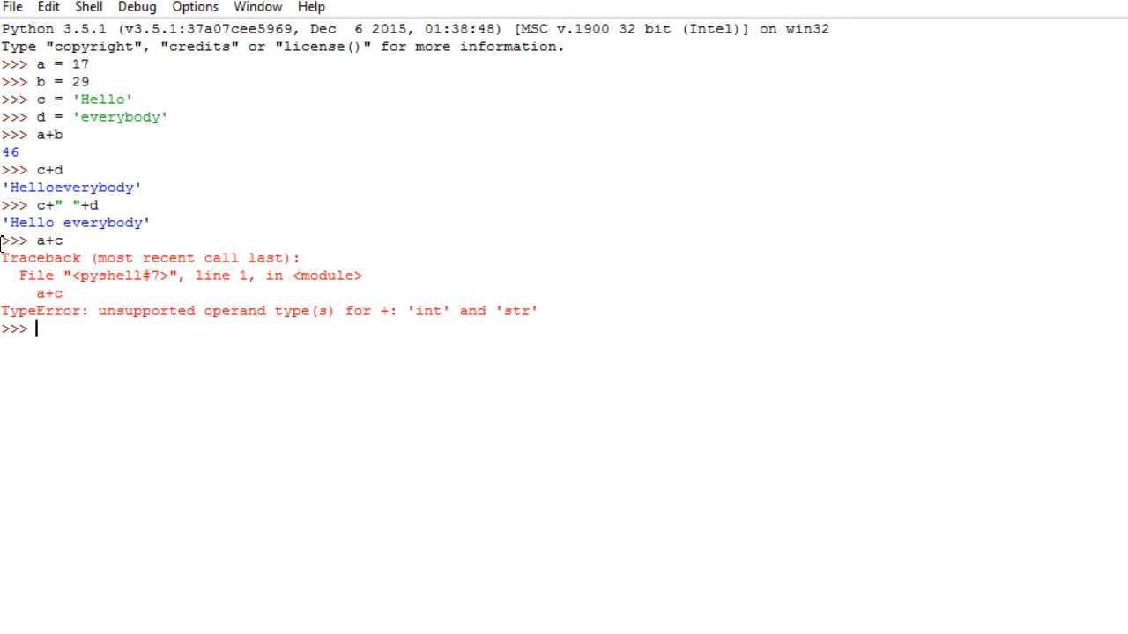
Evaluate str(a), which returns the string '17'.
text(st)
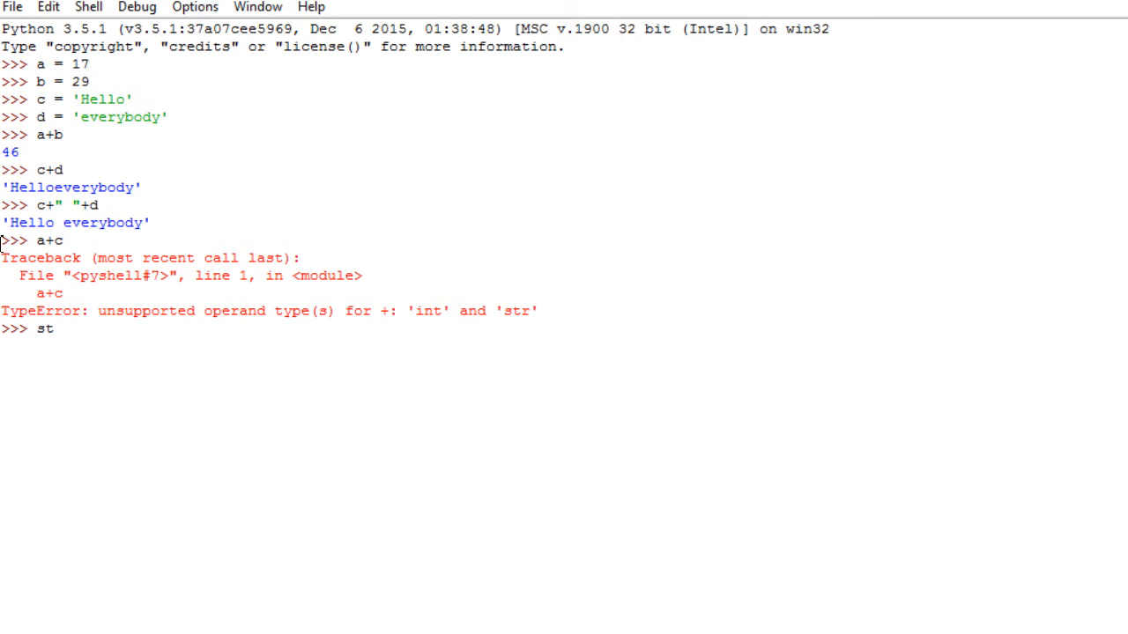
text(r)
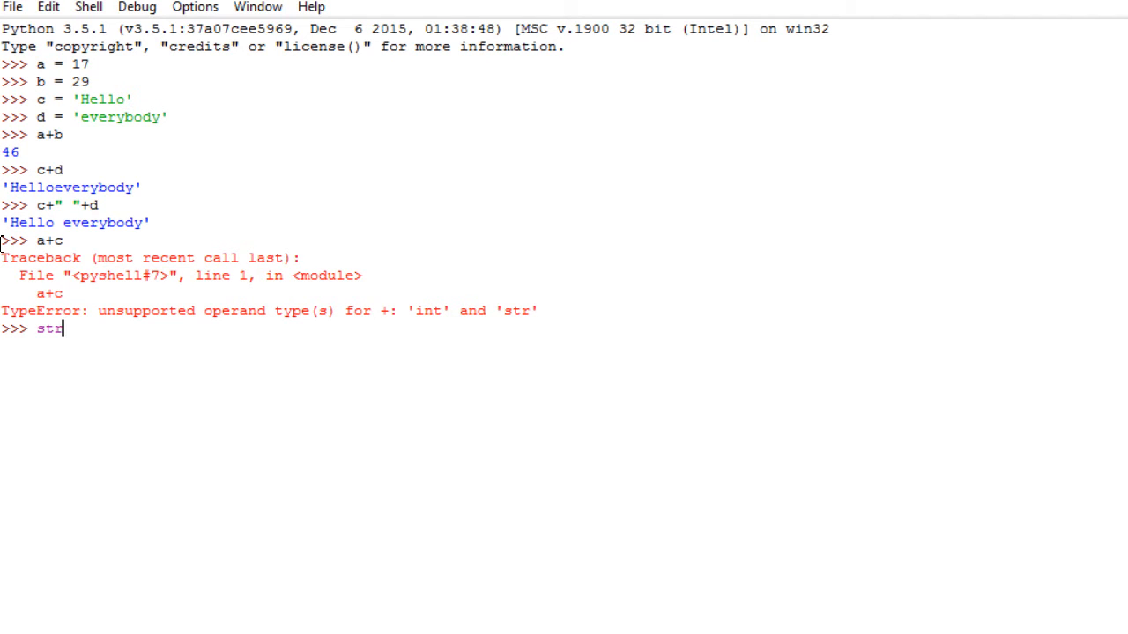
text(())
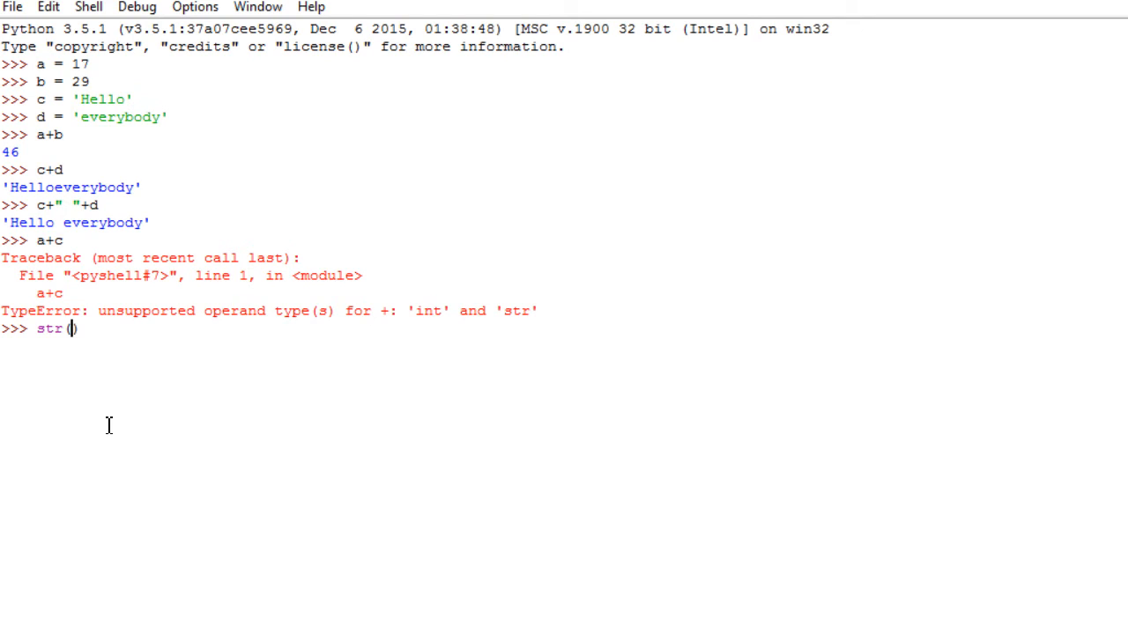
text(a)
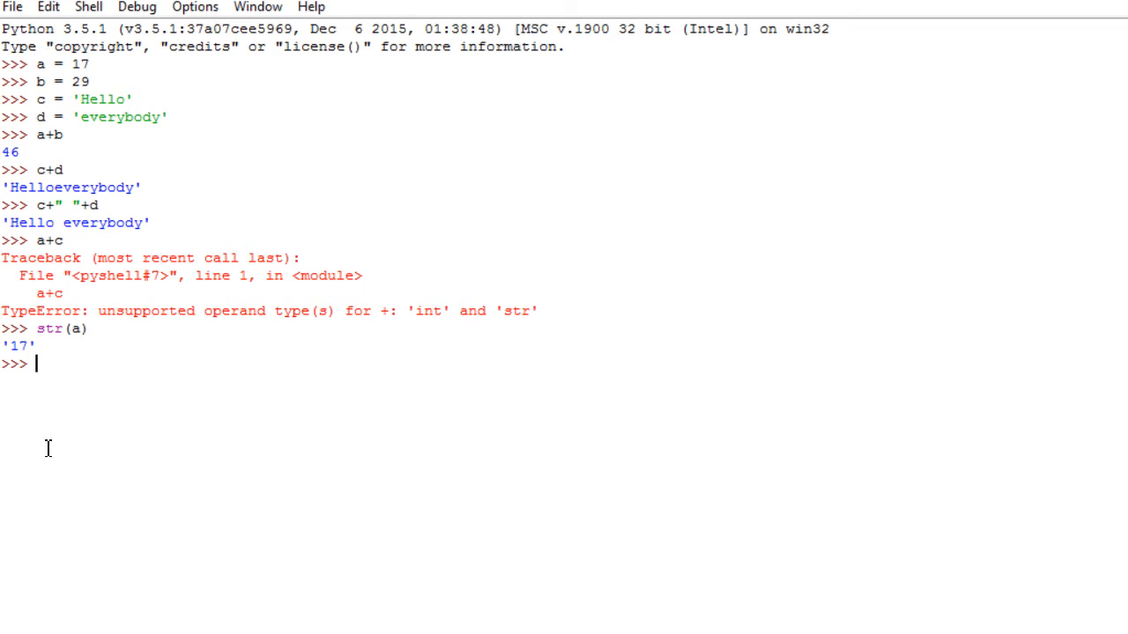
Evaluate str(a)+c, returning '17Hello'.
text(str)
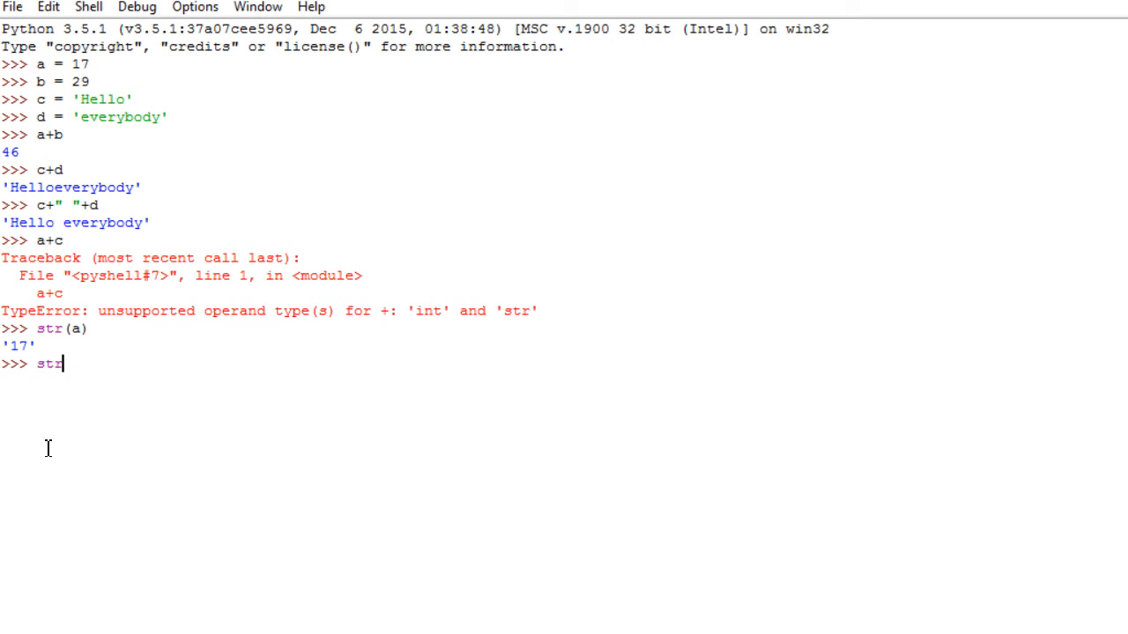
text(8a))
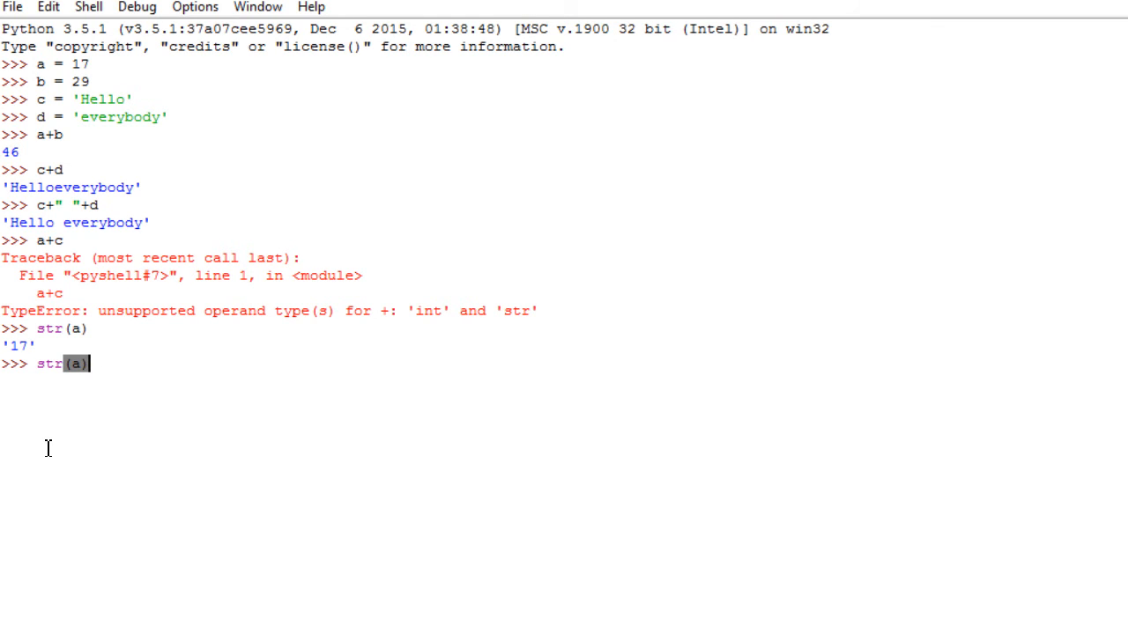
text(+c)
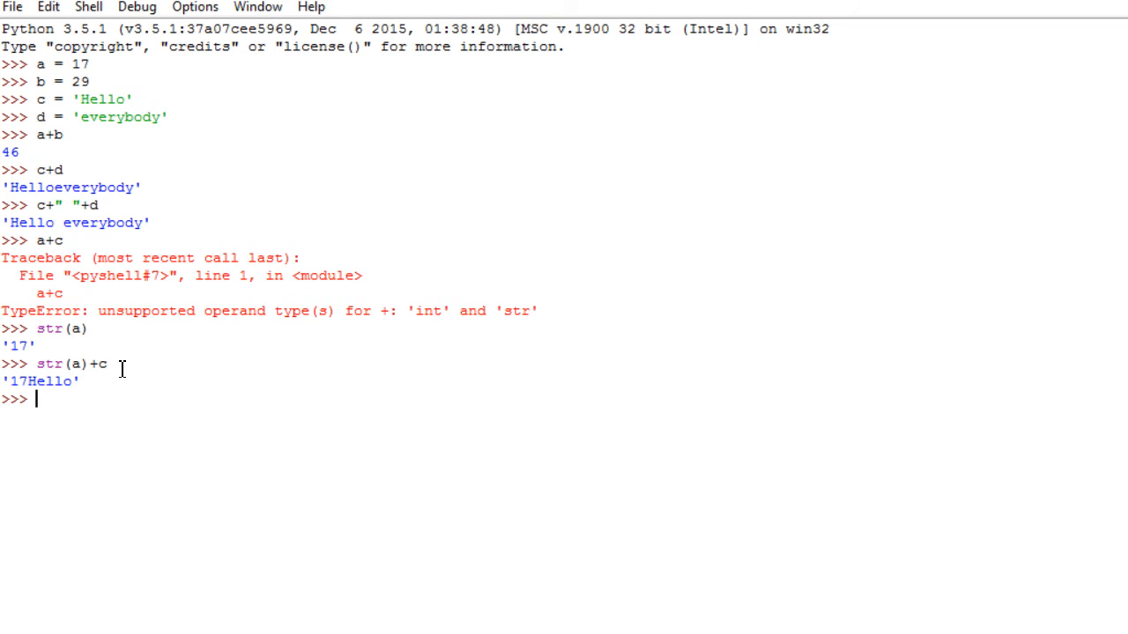
Assign e = str(a) and evaluate e+c to get '17Hello'.
text(e =)
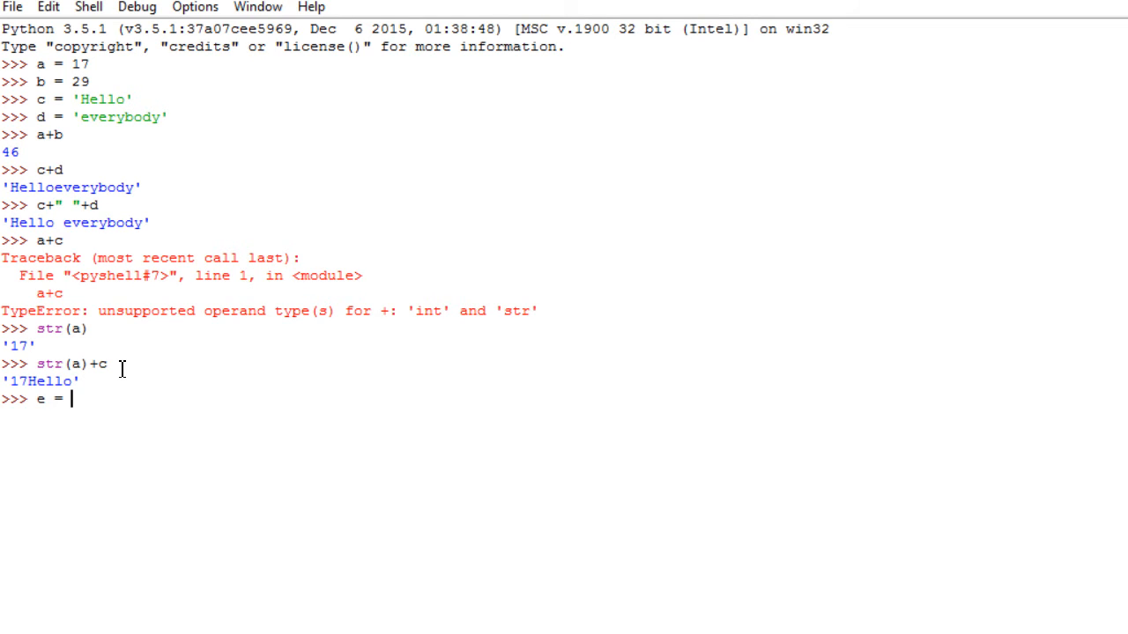
text(str(a))
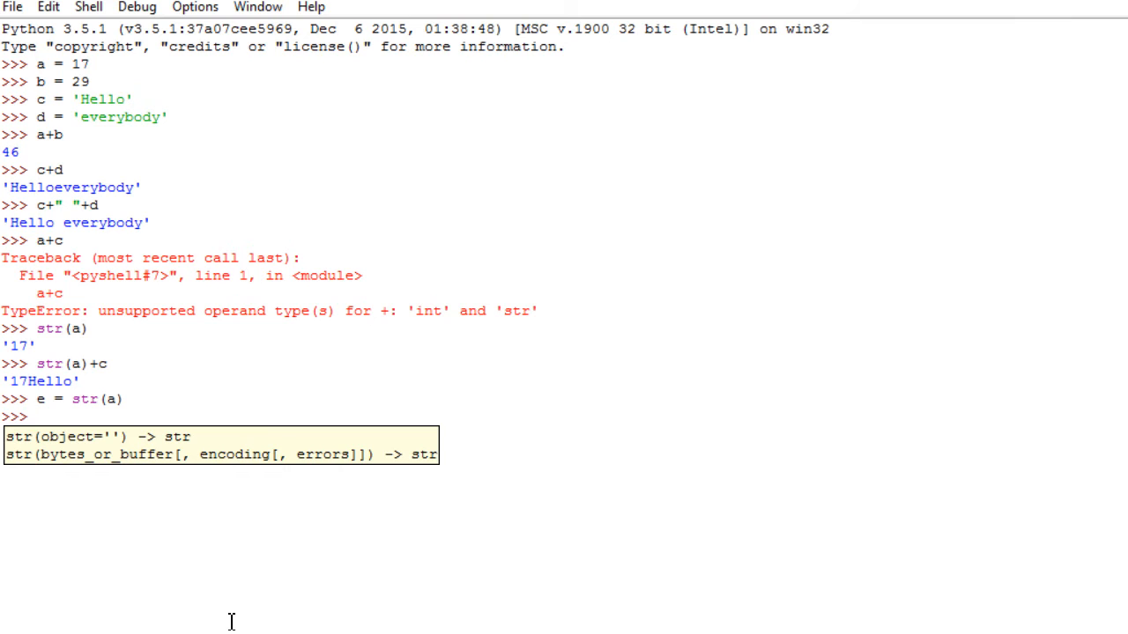
text(e+d)
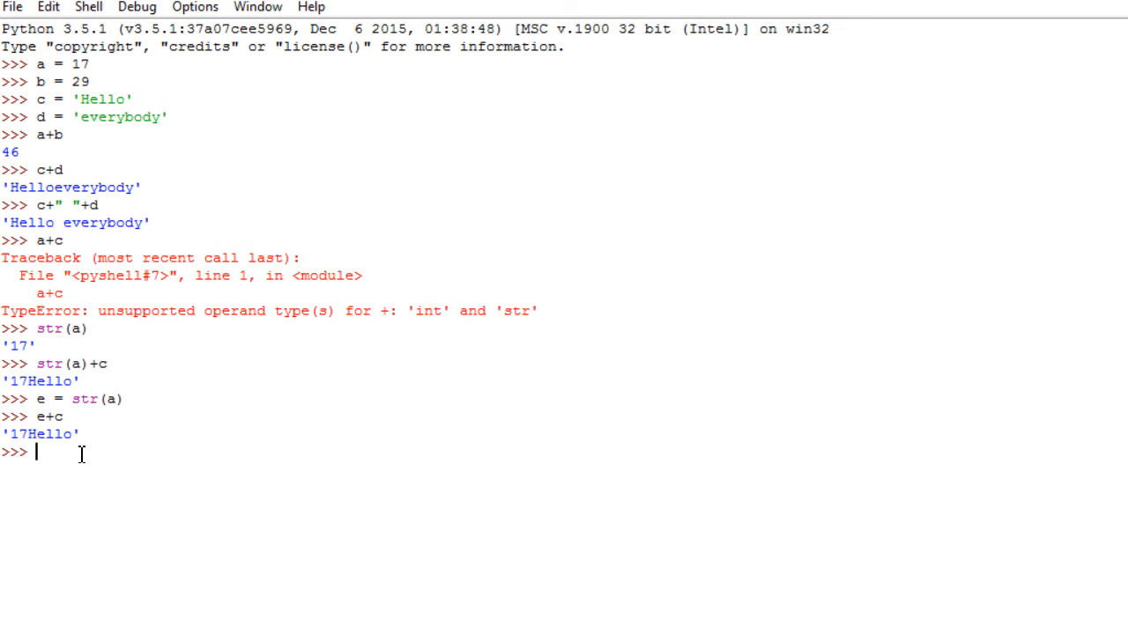
Assign f = '126', then evaluate f+c ('126Hello') and f+d ('126everybody').
text(f)
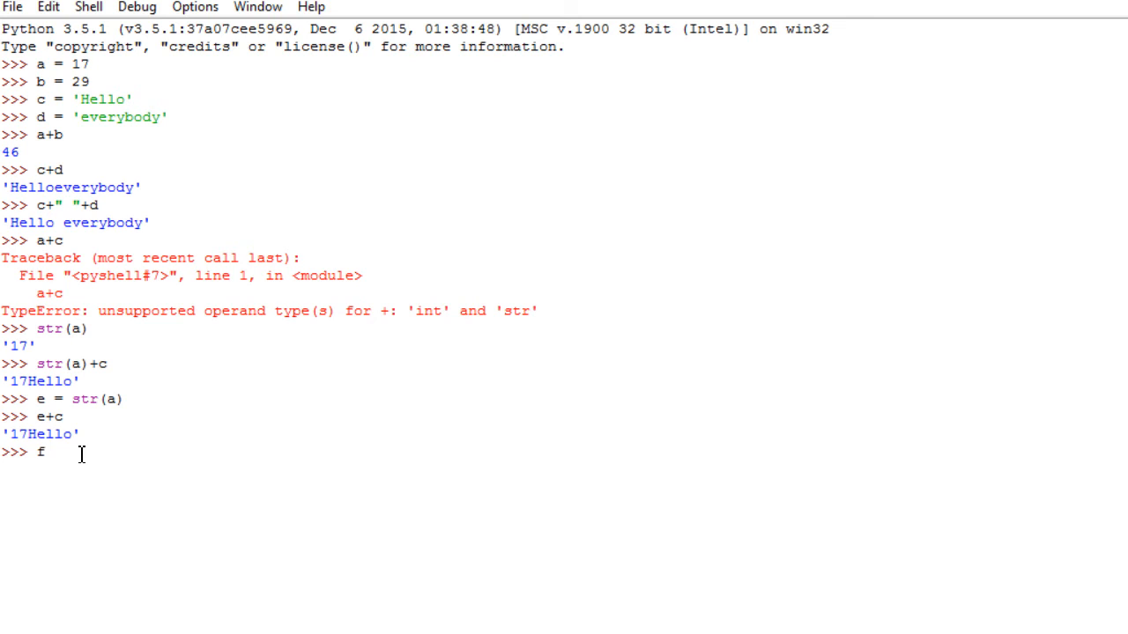
text(=)
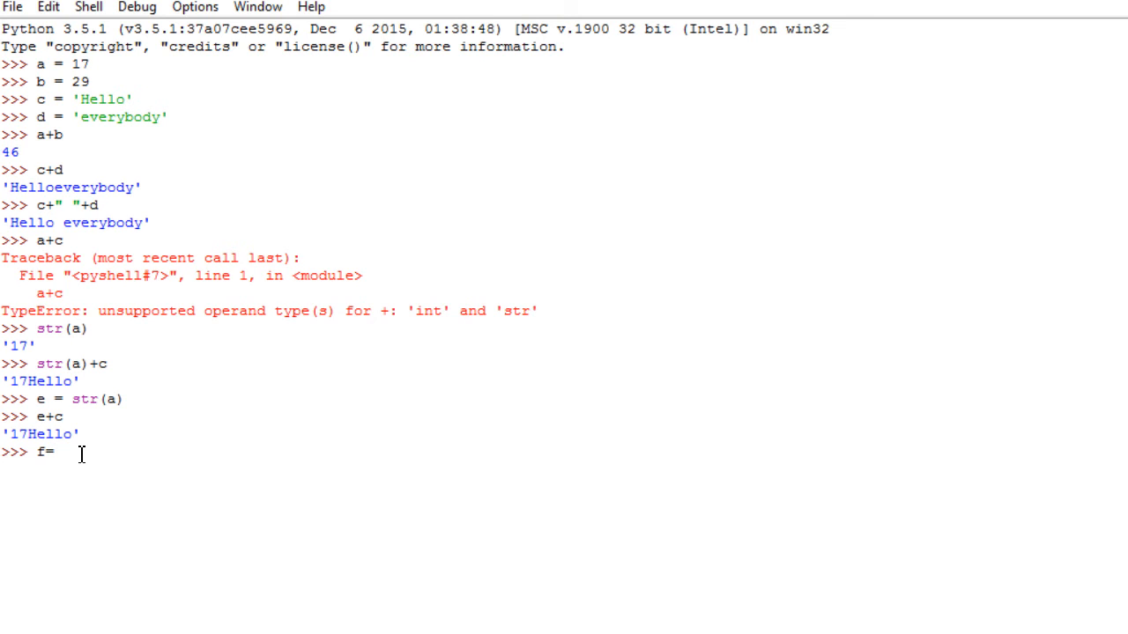
text('126)
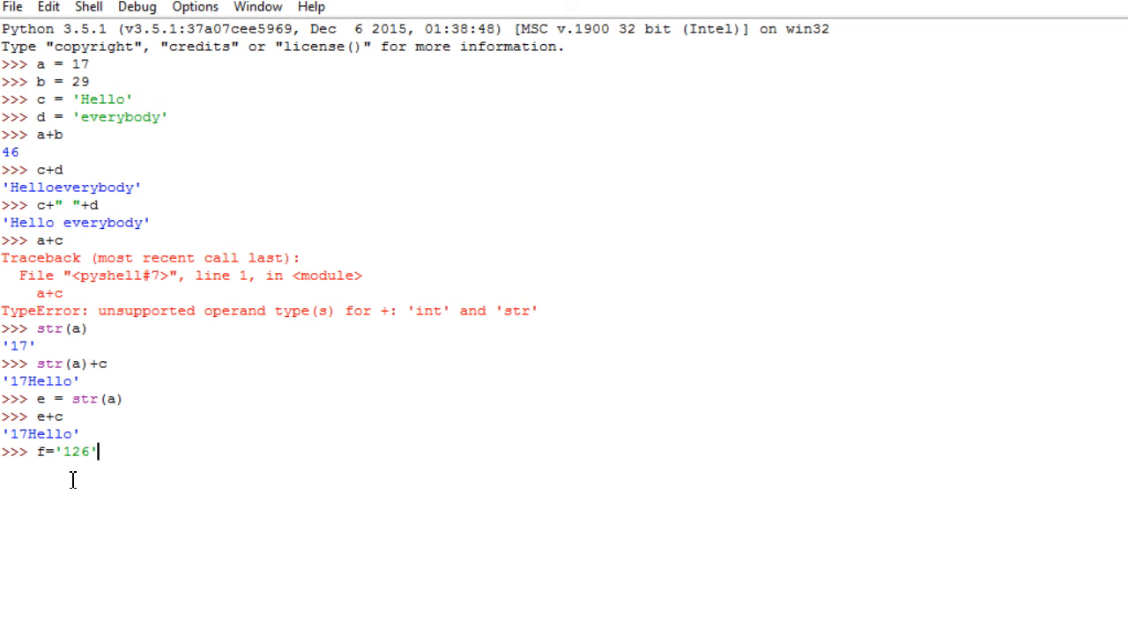
mouse_move(84, 513)
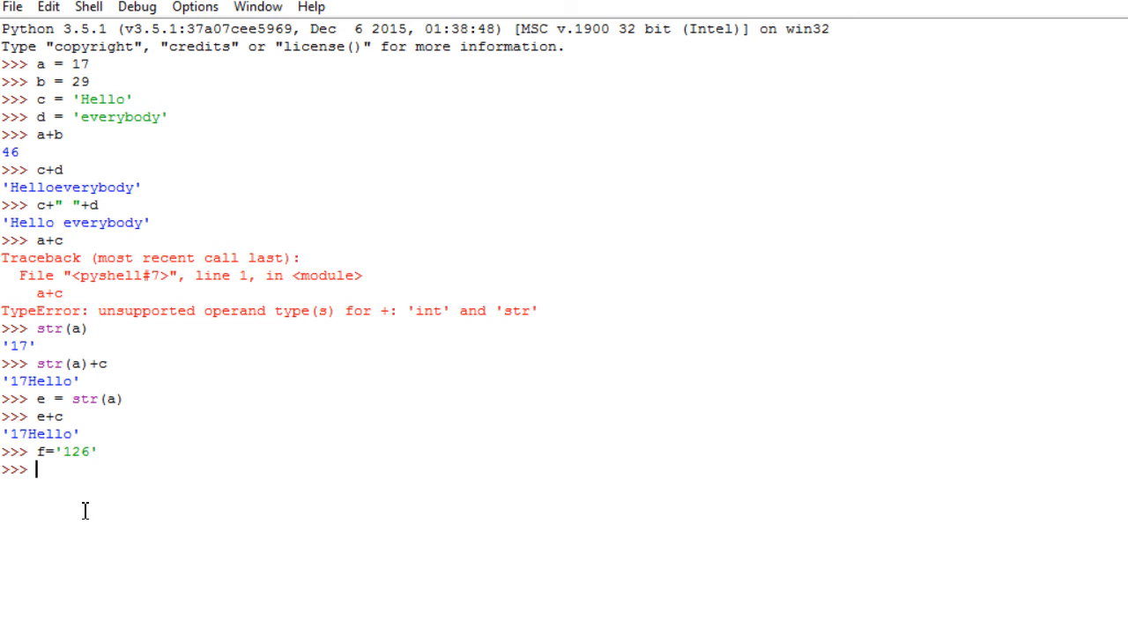
text(f+)
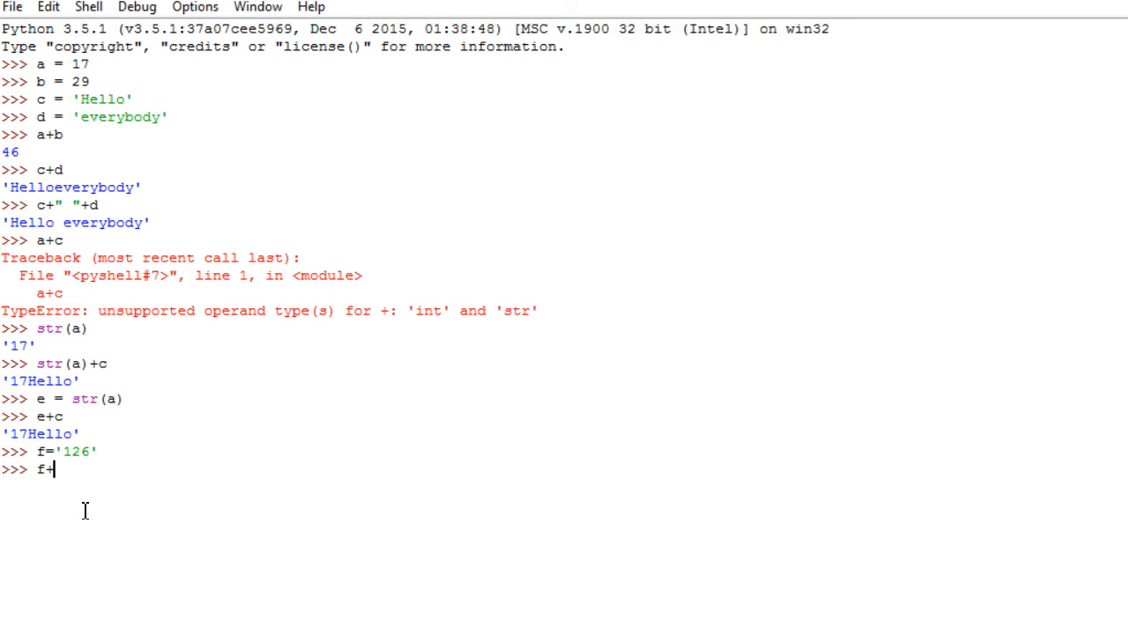
text(c)
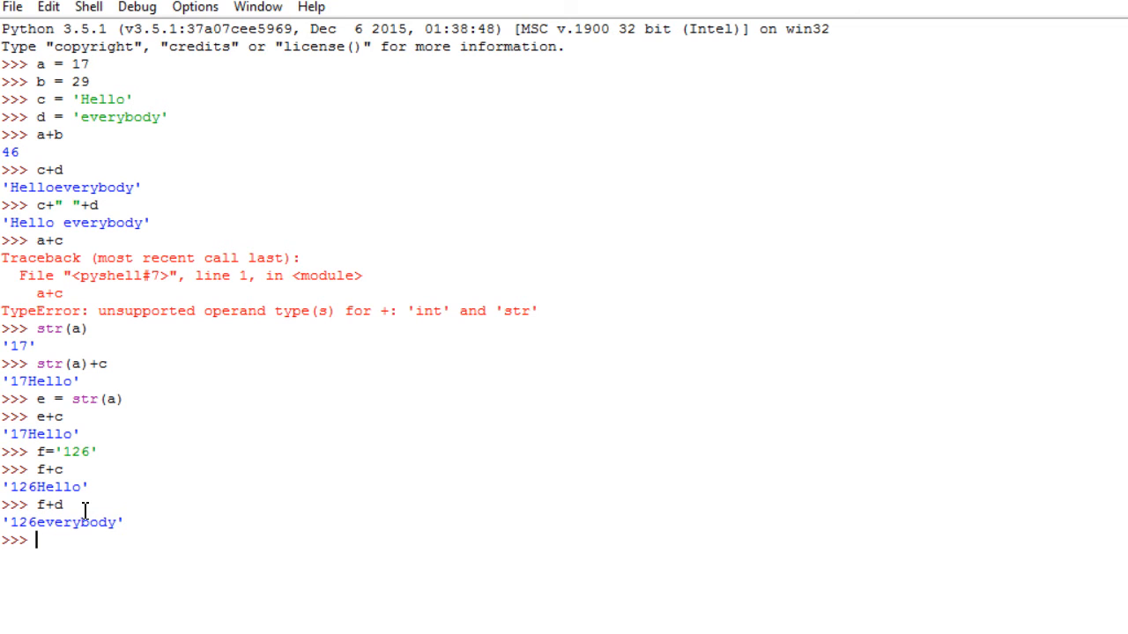
text(f+a)
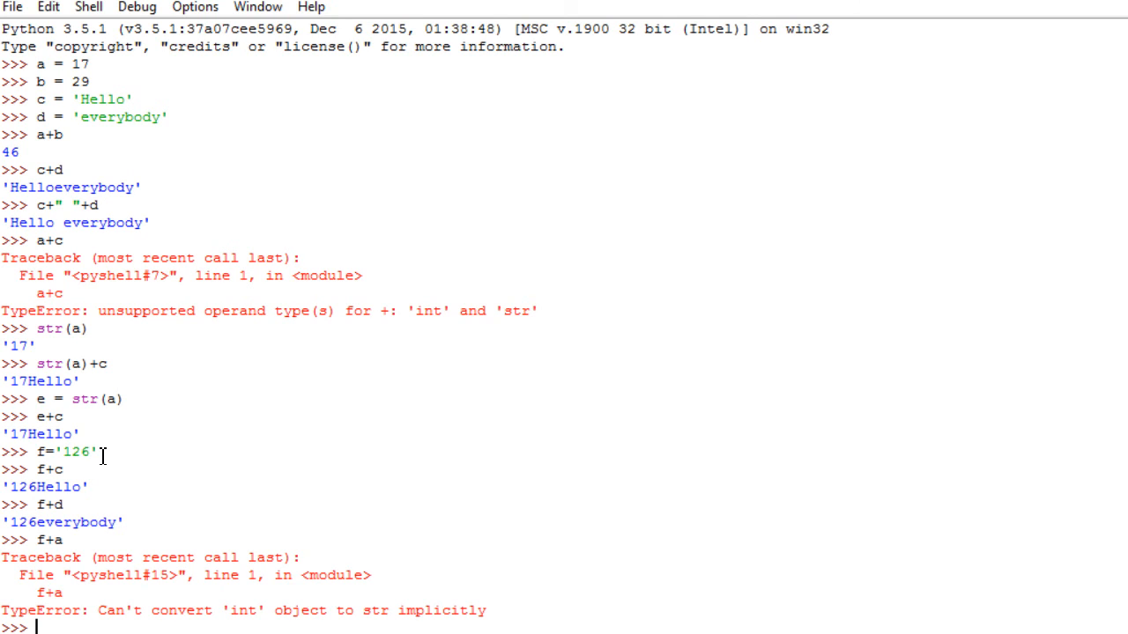
mouse_move(600, 319)
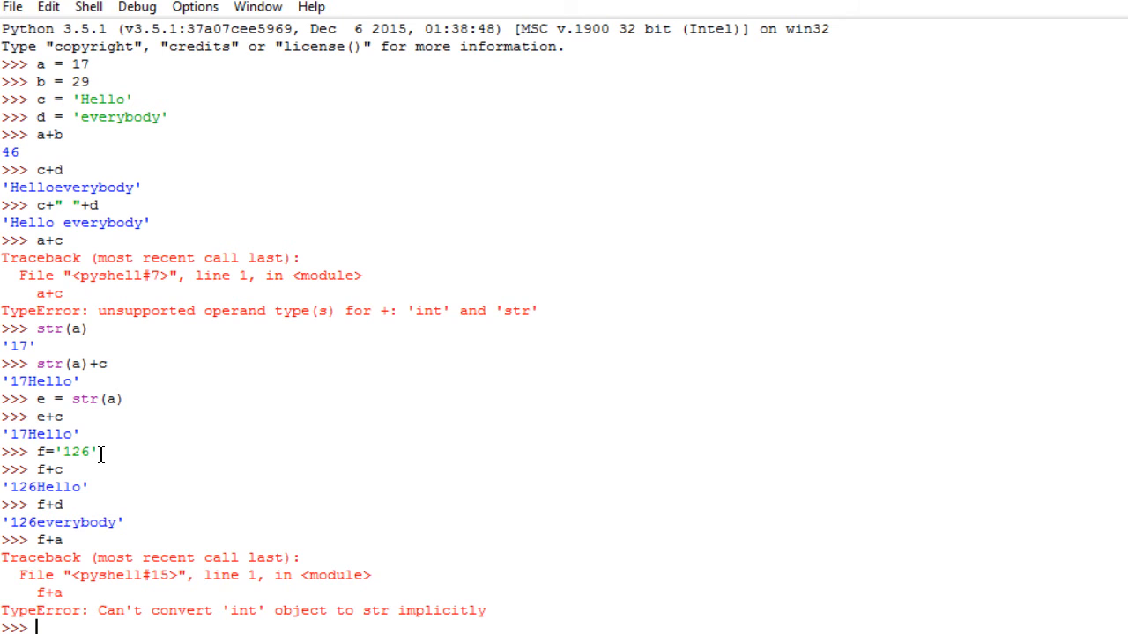
Evaluate f+a to raise the TypeError, then erase the stray f.
text(f)
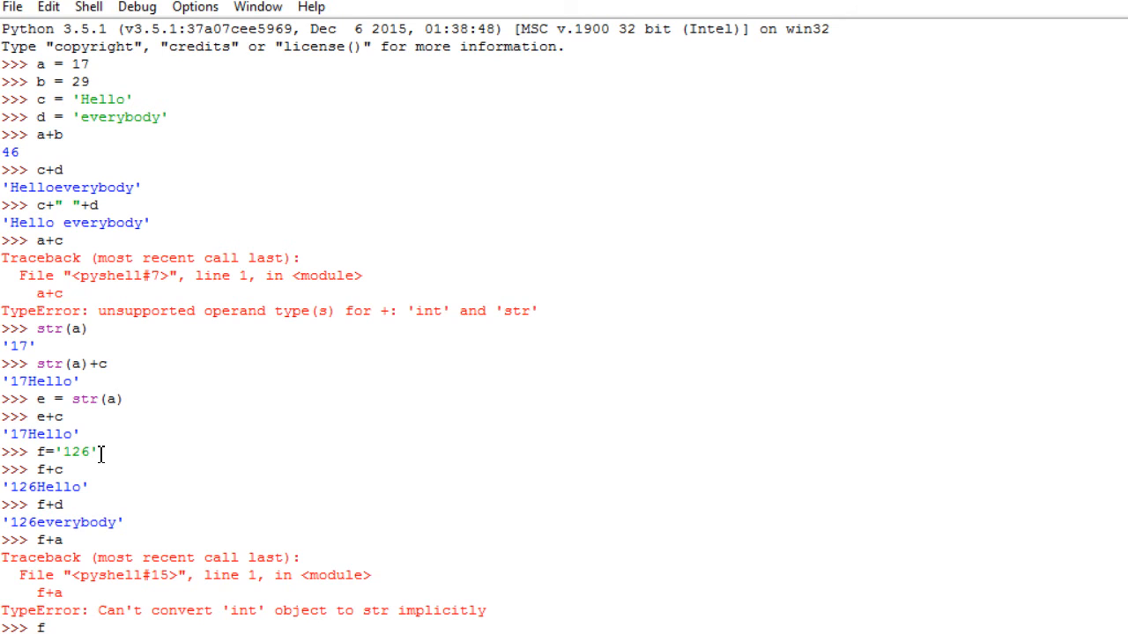
key(BackSpace)
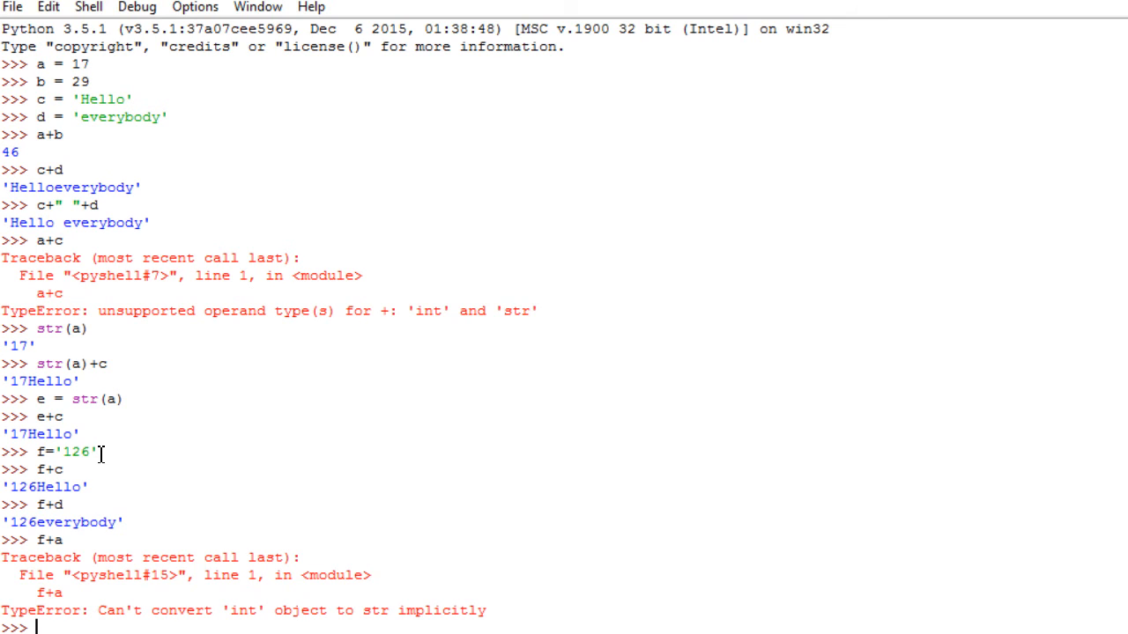
Evaluate int(f) as 126 and a+int(f) as 143, then assign g = int(f).
text(int()
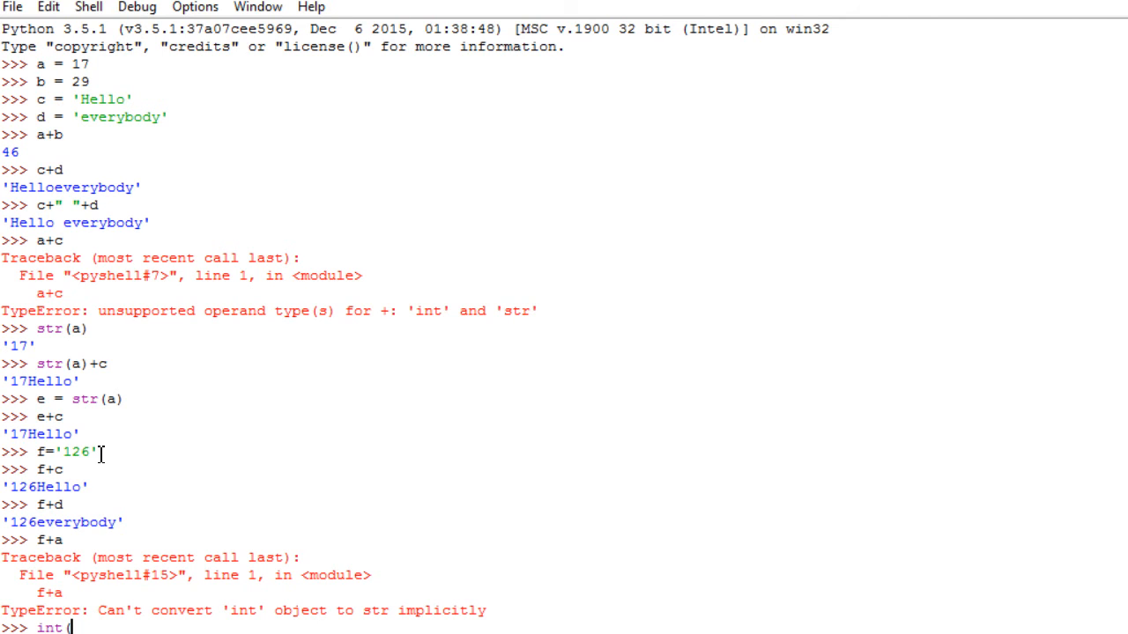
text(f))
text(a+int(f)
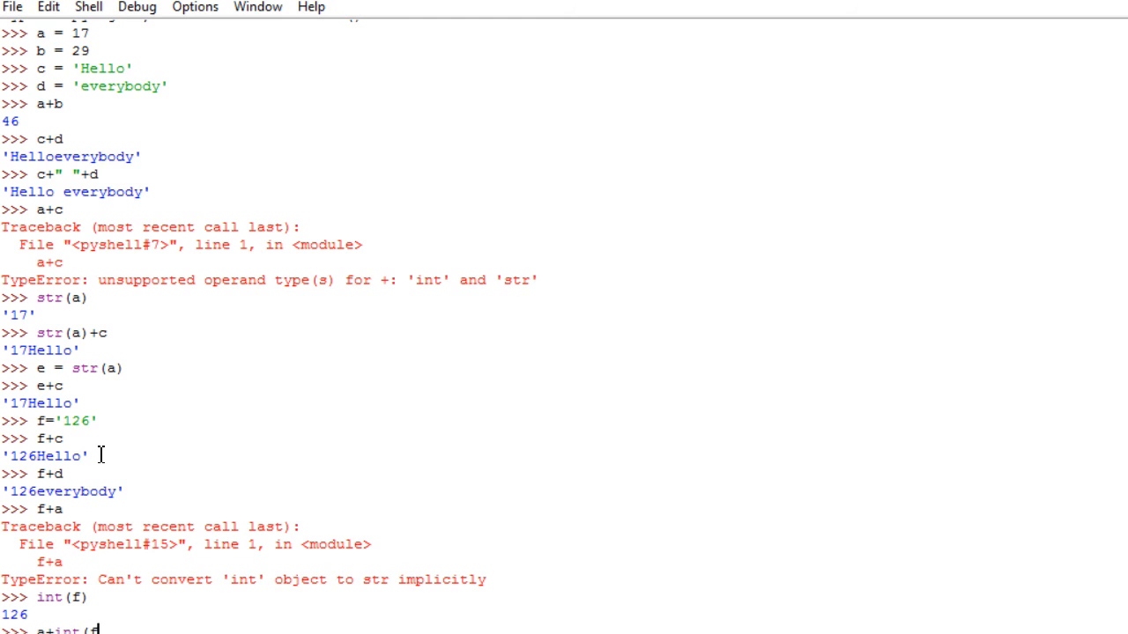
key(Return)
text(g=int(f)
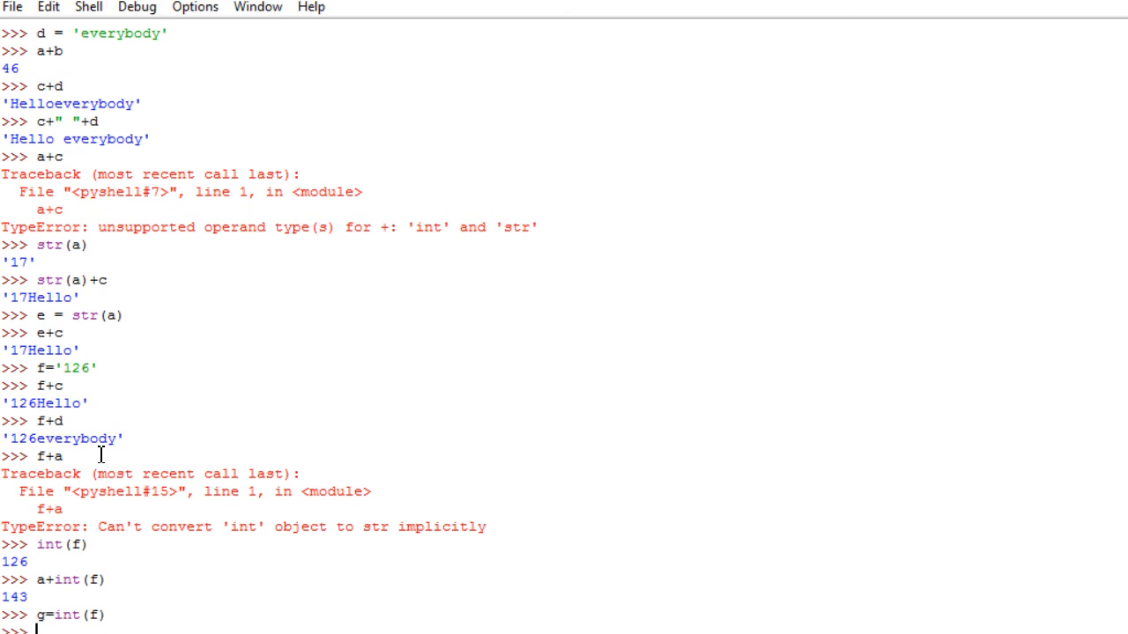
text(a)
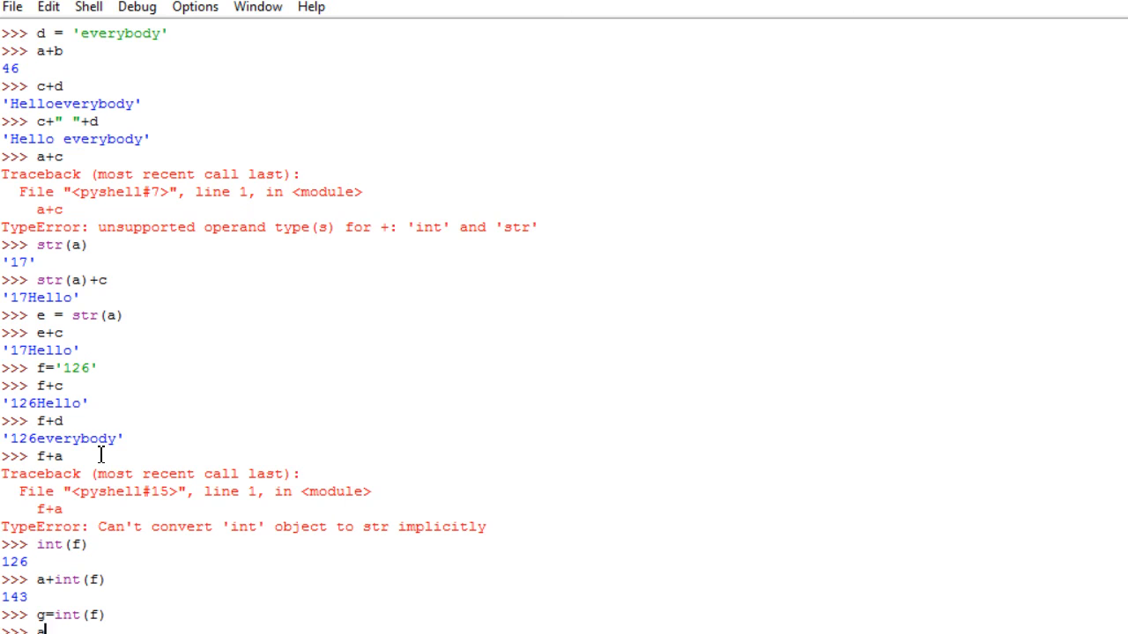